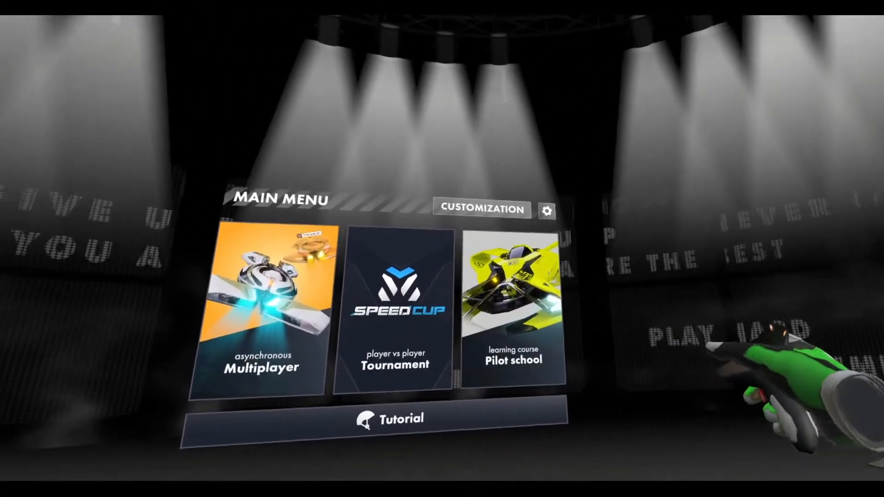
# Glance at Settings, then enter the Multiplayer track grid with most tracks locked.
pyautogui.click(546, 211)
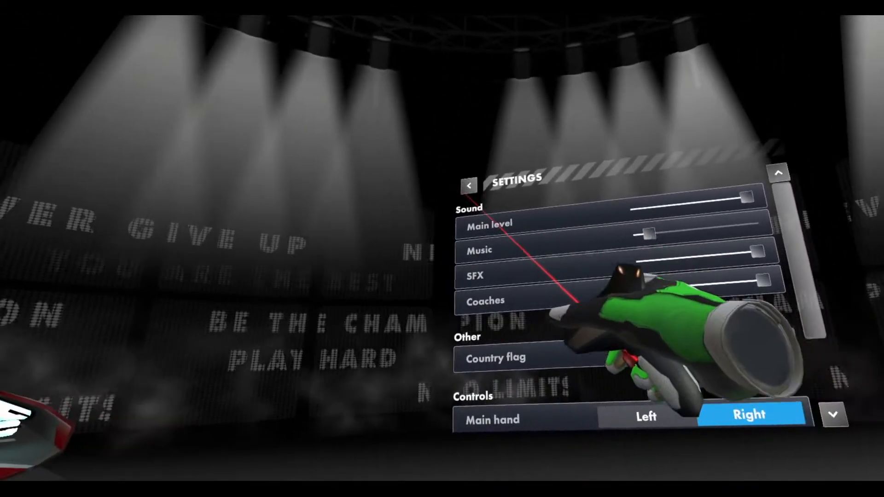
pyautogui.click(469, 185)
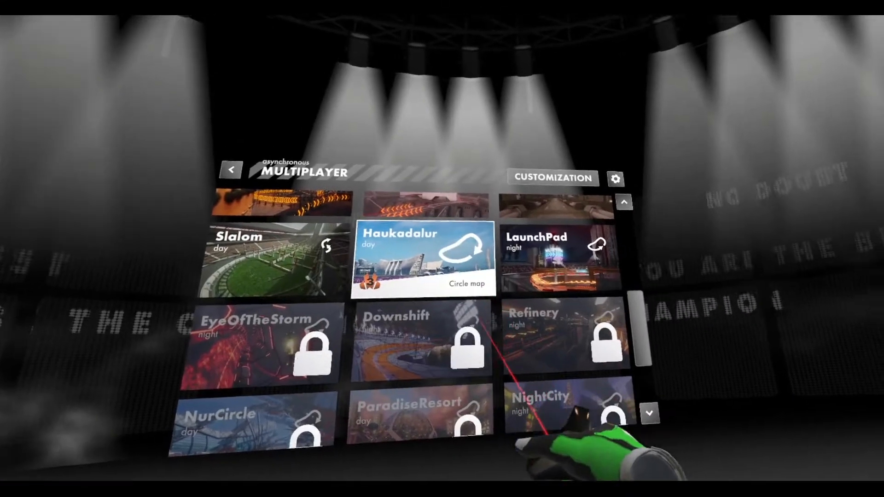
# Choose the Slalom day track to reach its target-times and opponents screen.
pyautogui.scroll(3)
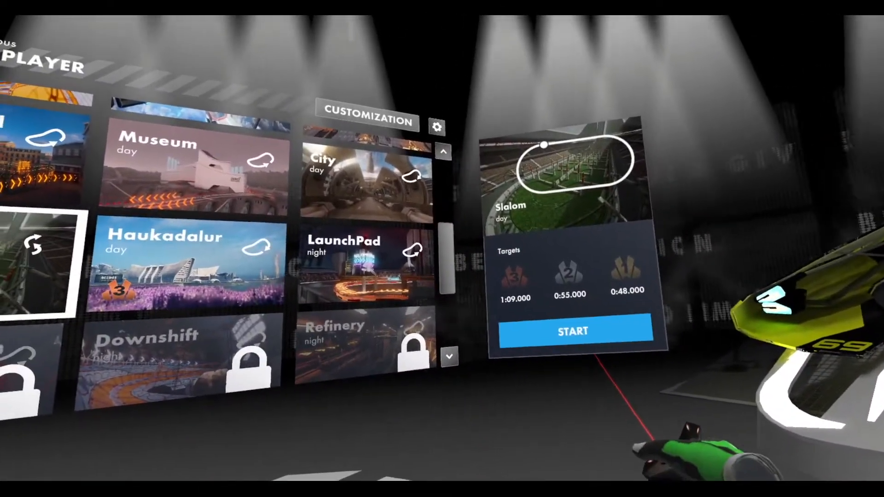
pyautogui.click(572, 331)
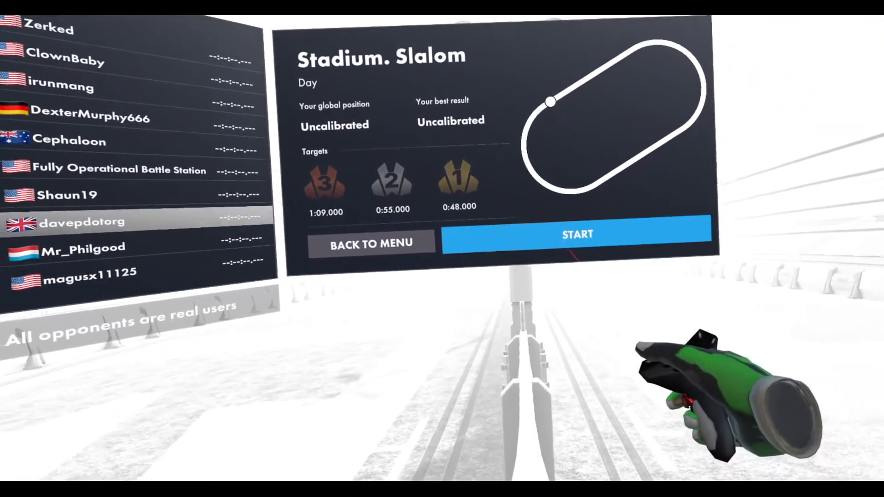
# Start from the Stadium Slalom leaderboard to load into the ship's cockpit.
pyautogui.click(577, 235)
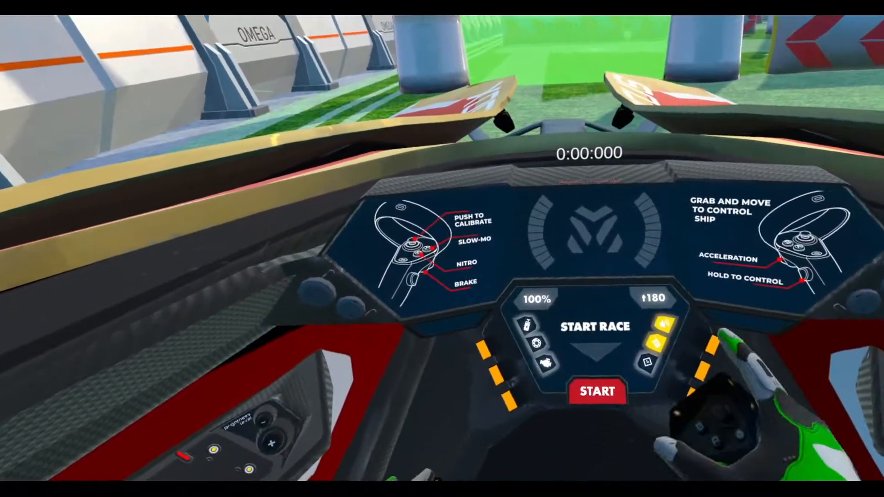
pyautogui.click(597, 391)
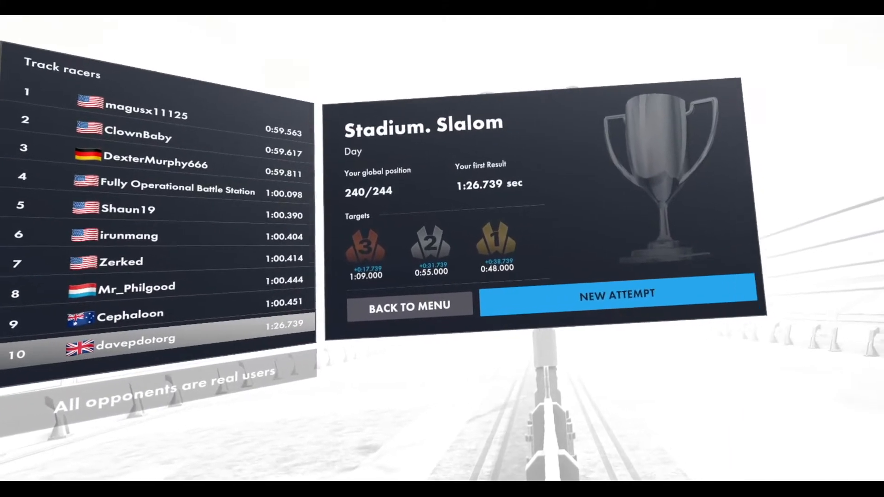
# Reopen the Stadium Slalom day pre-race panel showing best result 1:26.739.
pyautogui.click(616, 294)
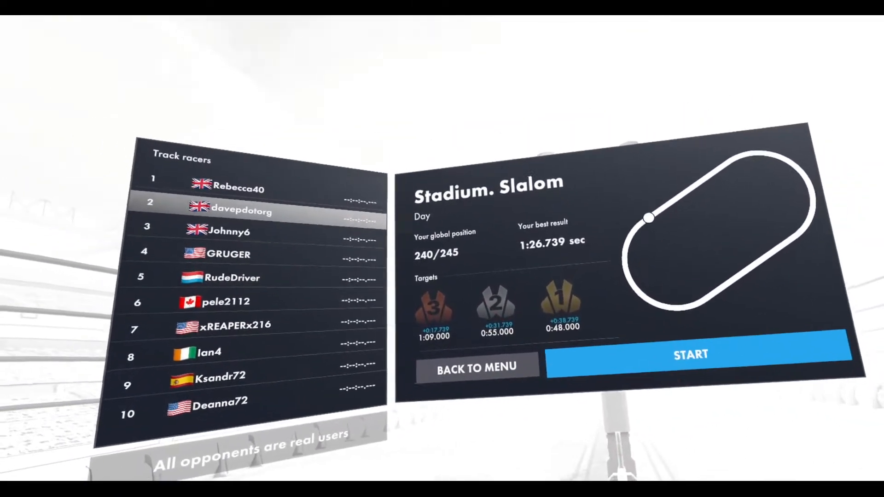
# Race Stadium Slalom again, finishing first on its leaderboard at 1:01.981.
pyautogui.click(690, 354)
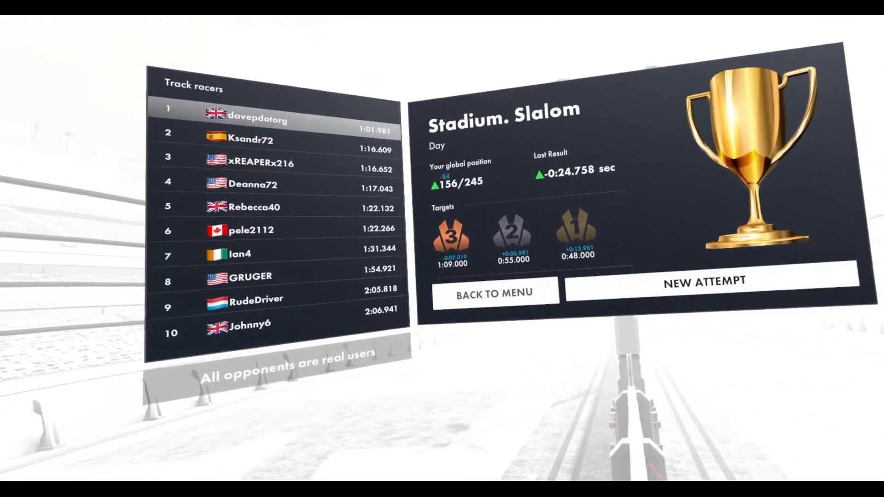
# Return to the track menu and launch the LaunchPad night track's start screen.
pyautogui.click(495, 294)
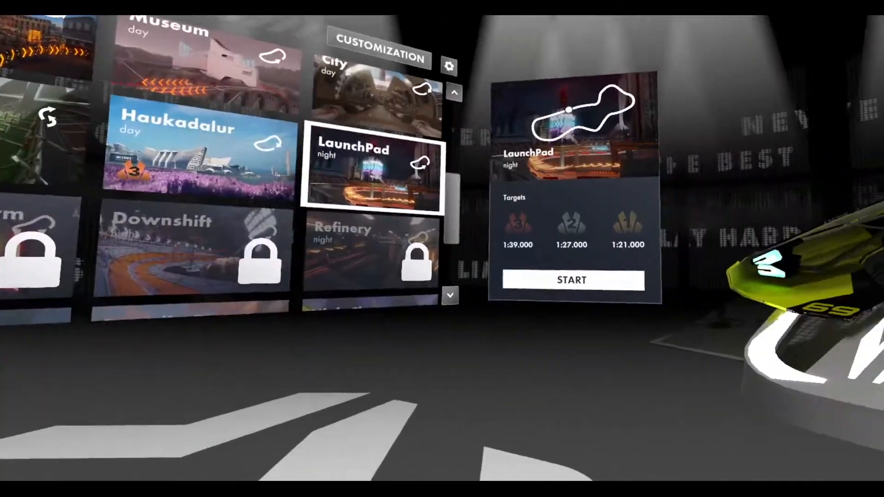
pyautogui.click(572, 280)
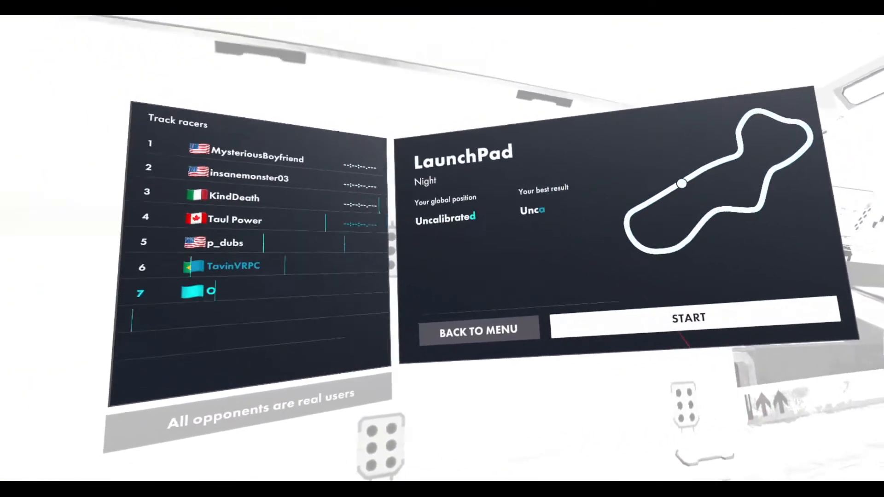
# Race LaunchPad night for a first result of 1:43.867, placing 171/178.
pyautogui.click(688, 317)
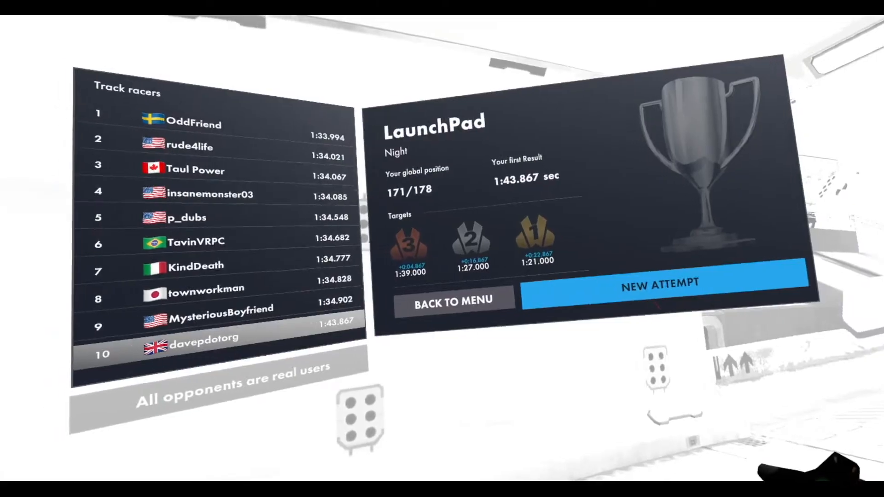
# Make a new LaunchPad attempt and launch from the grid, finishing at 1:46.367.
pyautogui.click(659, 282)
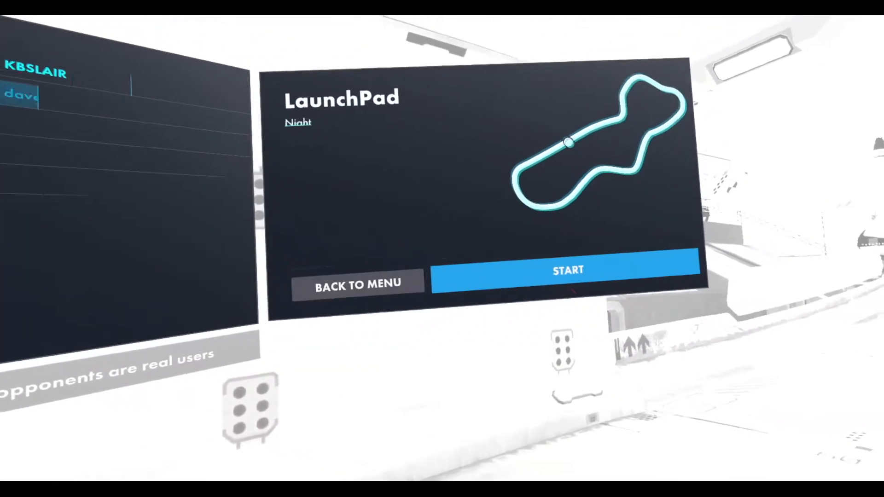
pyautogui.click(568, 270)
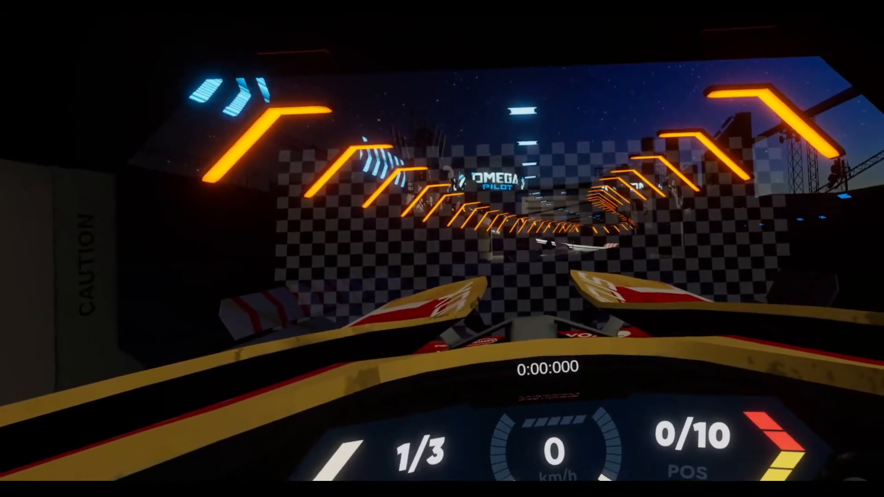
pyautogui.press('w')
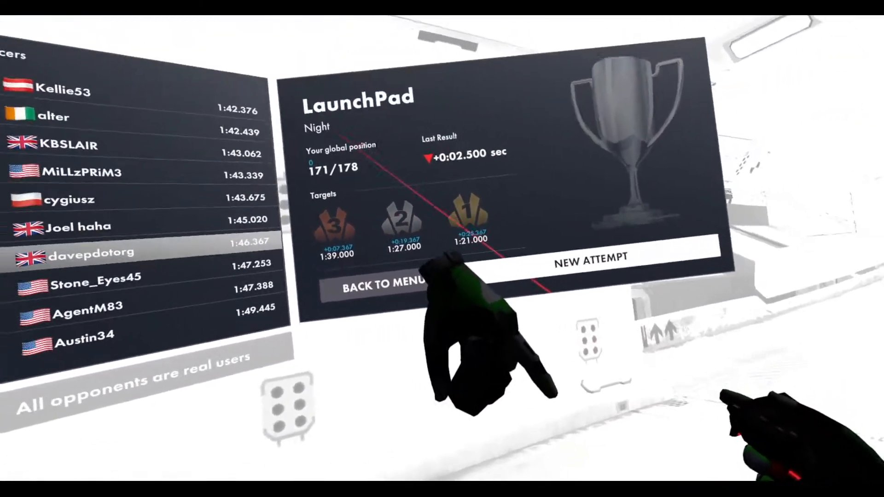
# Request a new LaunchPad night attempt, showing best result 1:43.867.
pyautogui.click(590, 257)
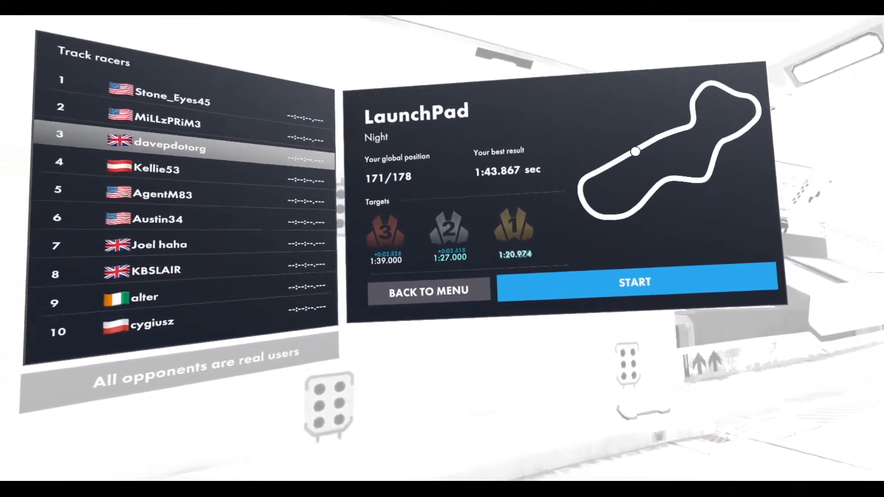
# Start the LaunchPad night race from the cockpit, finishing at 1:41.439 atop the leaderboard.
pyautogui.click(635, 282)
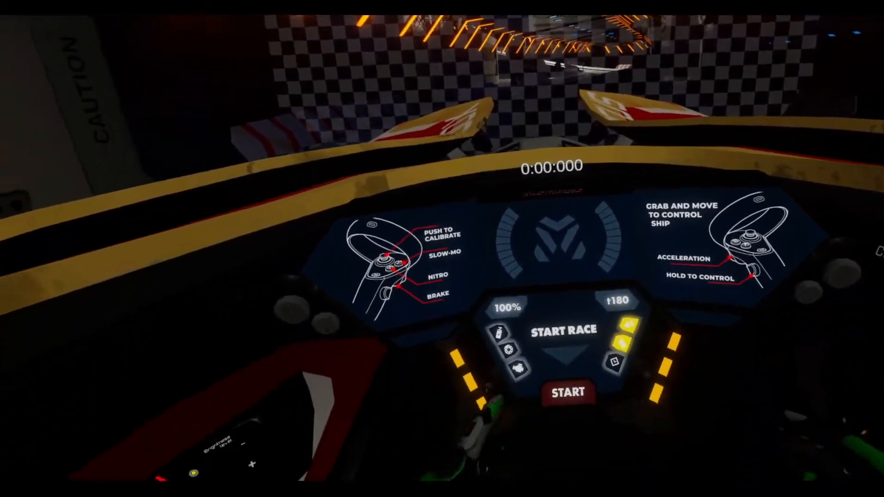
pyautogui.click(567, 394)
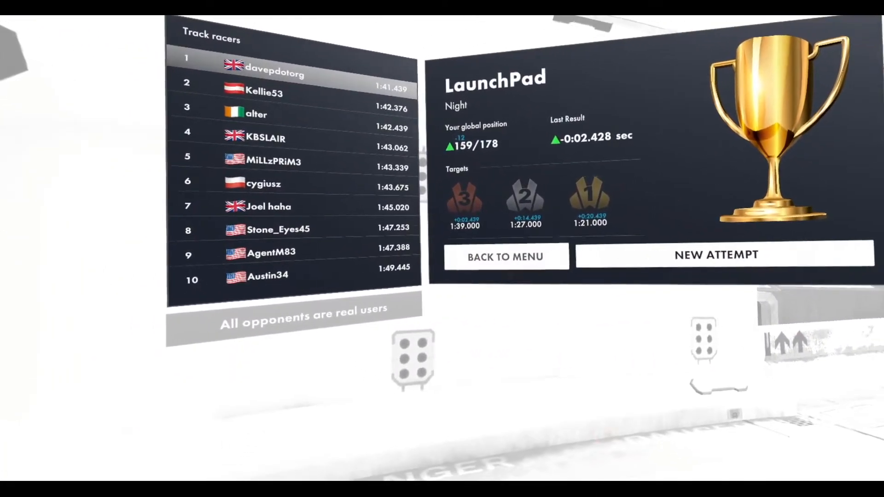
# Leave the 1:41.439 results screen via BACK TO MENU to the multiplayer track grid.
pyautogui.click(505, 257)
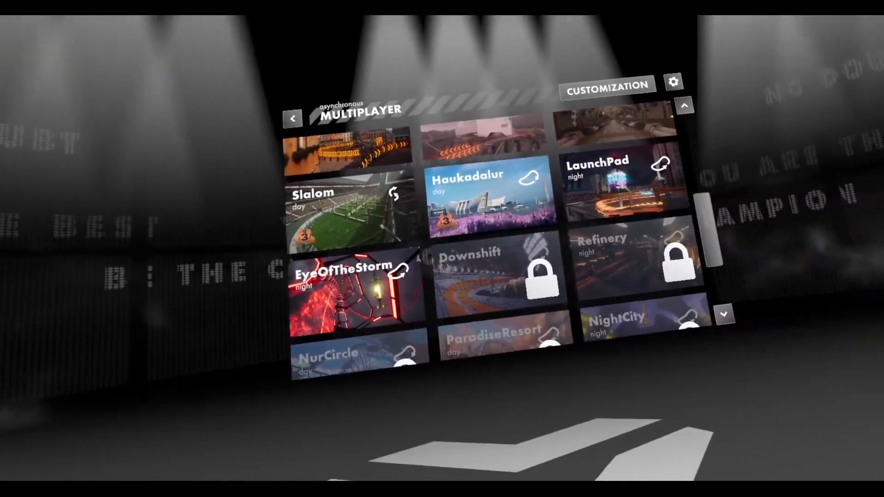
# Scroll the track list and use the back arrow to return to the Main Menu.
pyautogui.scroll(-3)
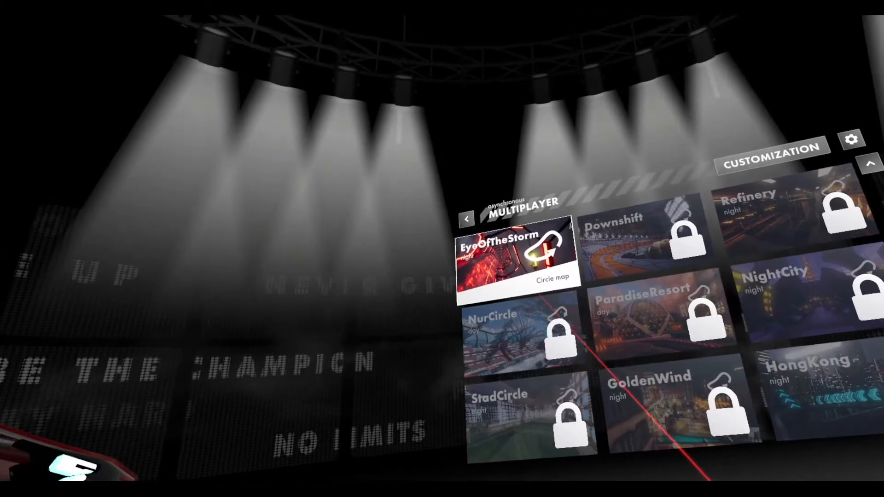
pyautogui.click(466, 220)
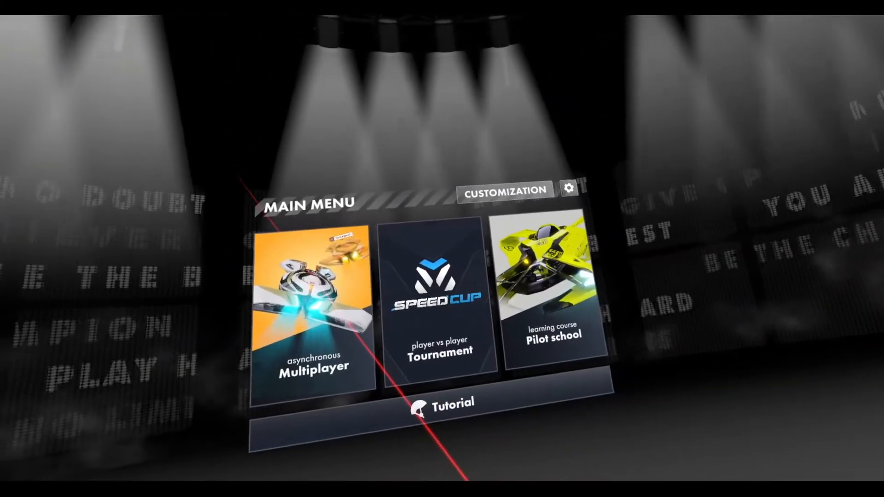